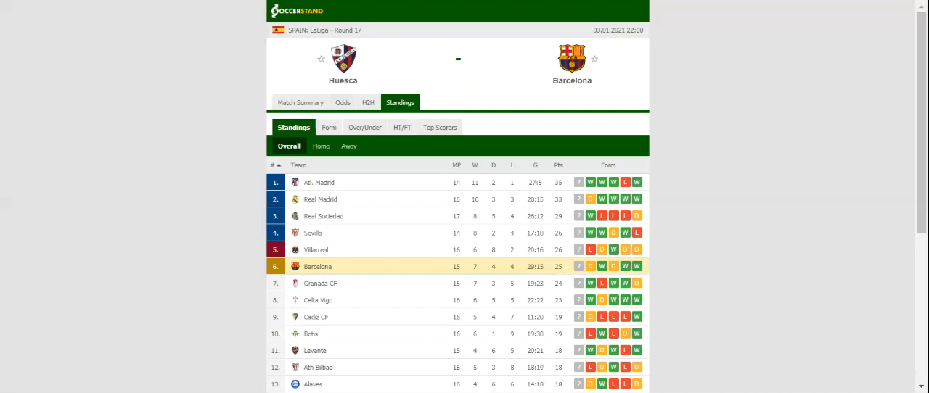
mouse_move(400, 102)
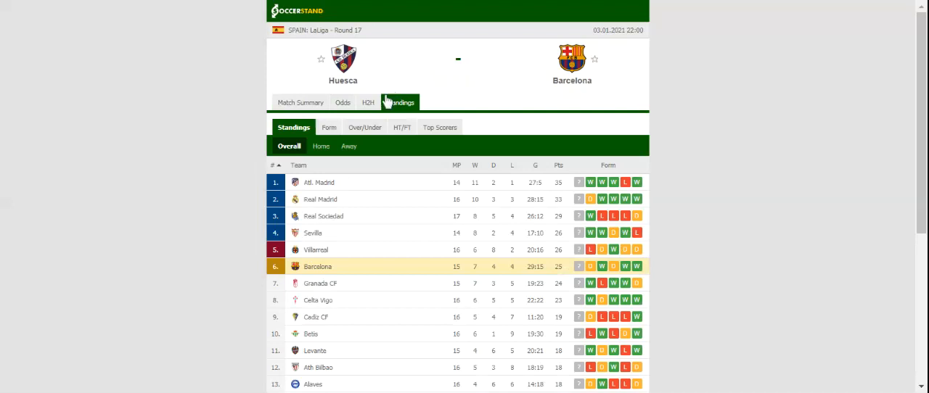
Switch the Huesca vs Barcelona match page from Standings to the H2H recent-results view.
click(368, 102)
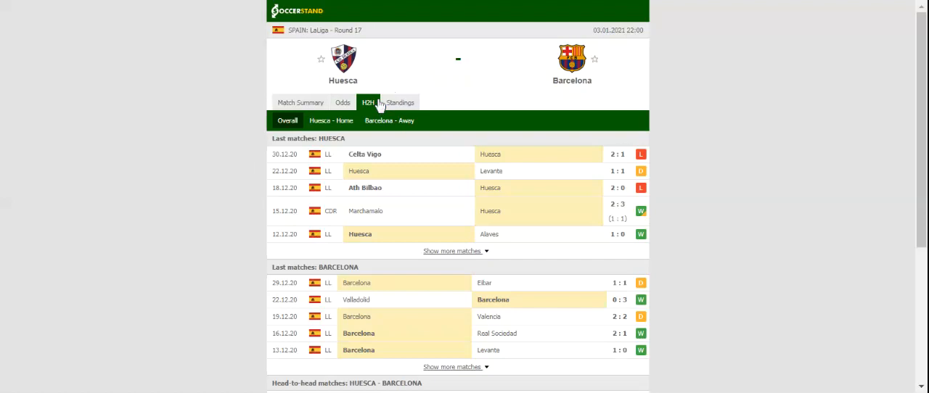